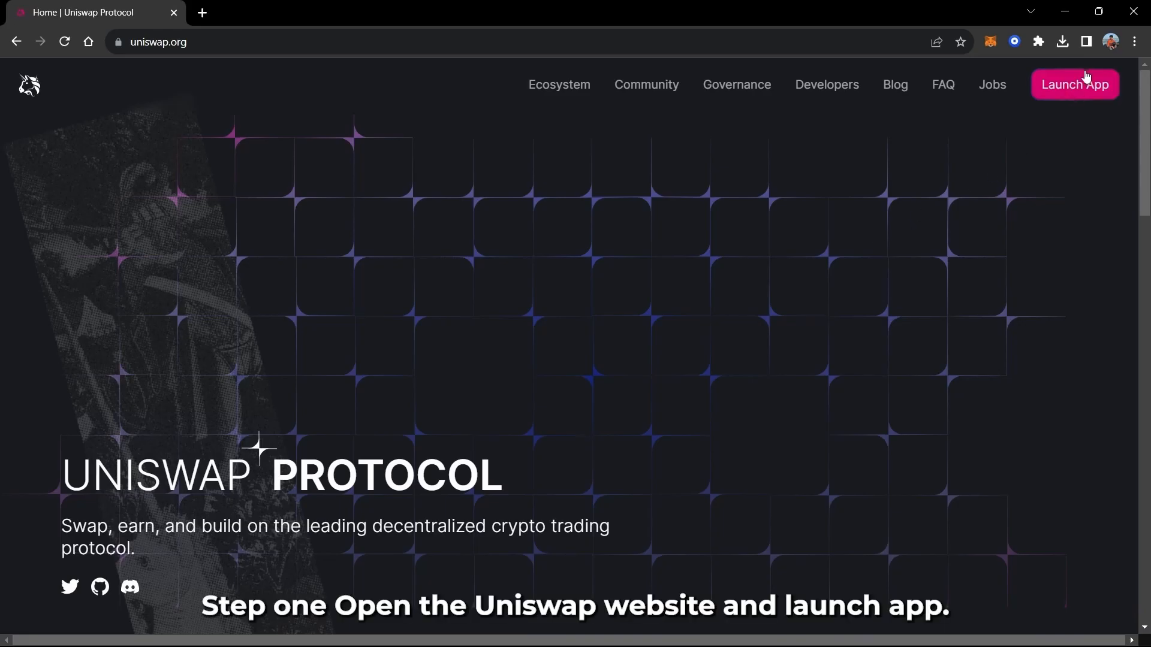
# Launch the Uniswap swap app and switch its network to Optimism
pyautogui.click(1075, 84)
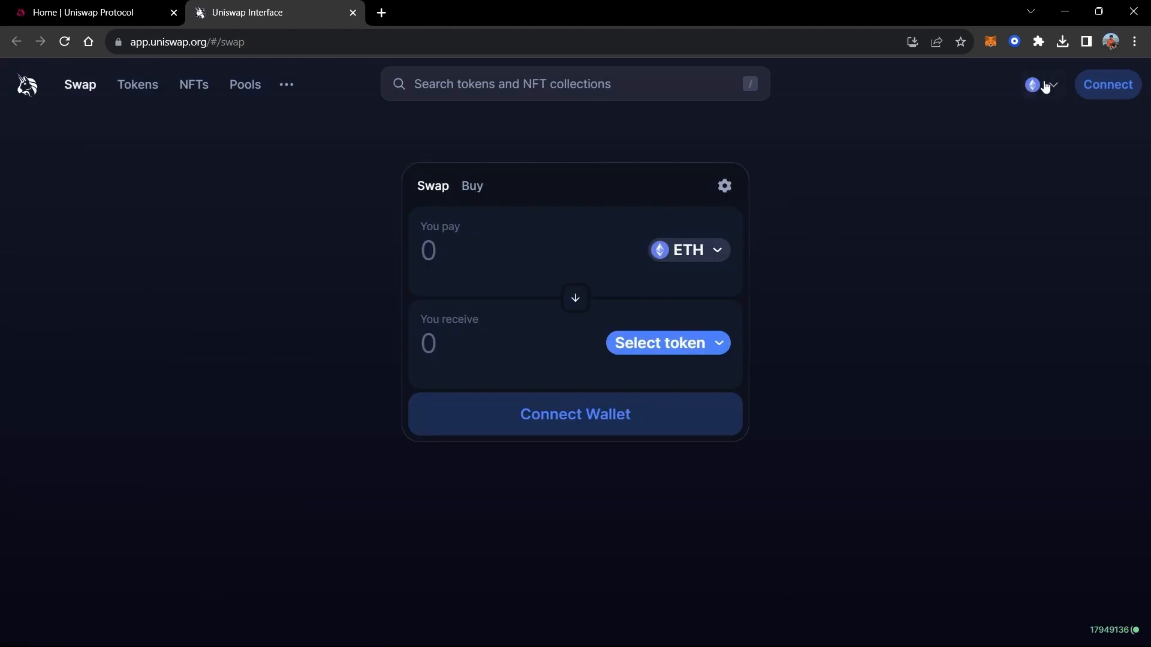
pyautogui.click(1043, 83)
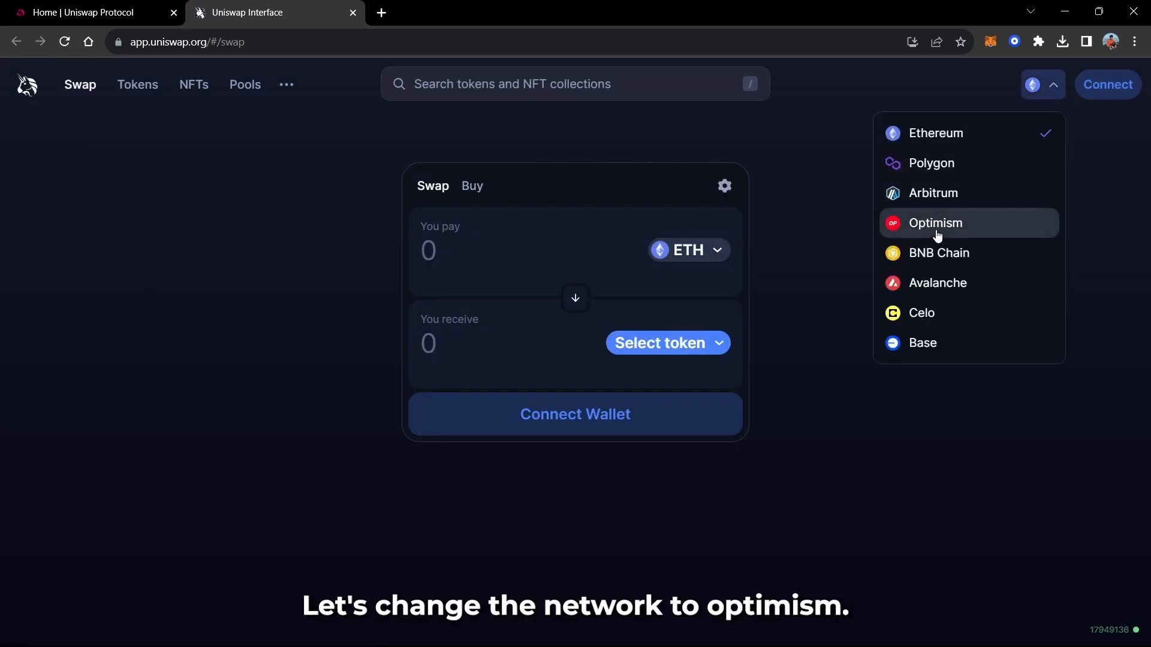
pyautogui.click(935, 223)
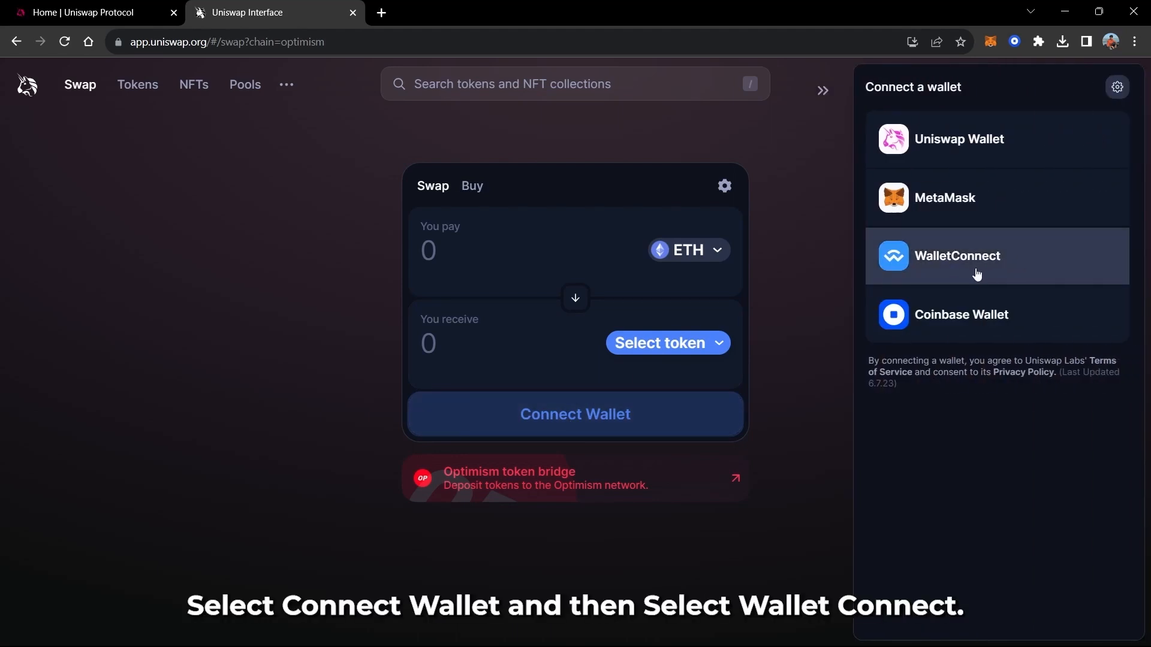
# Connect the Cypherock Optimism 1 account to Uniswap through WalletConnect via cySync
pyautogui.click(957, 256)
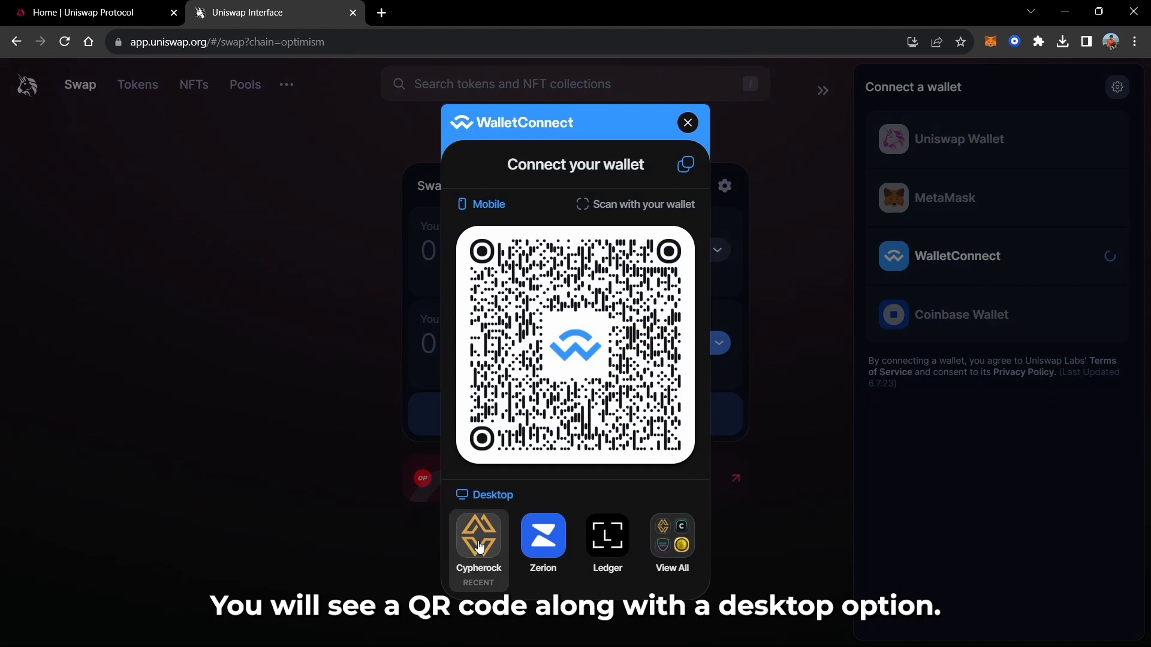
pyautogui.click(478, 538)
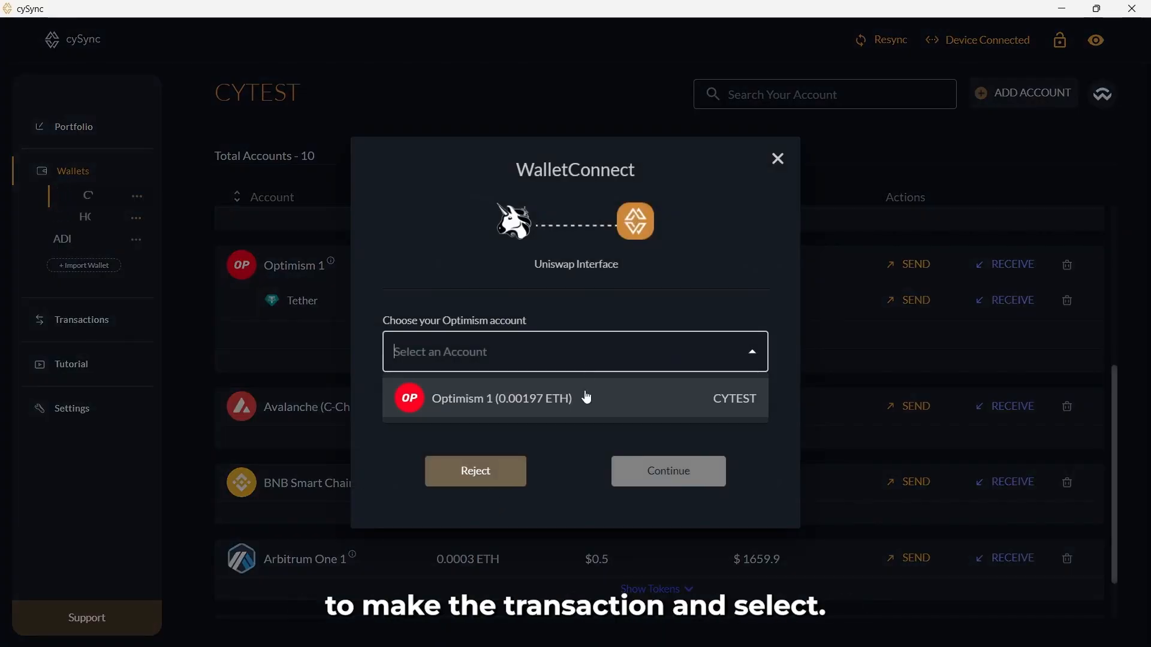
pyautogui.click(501, 397)
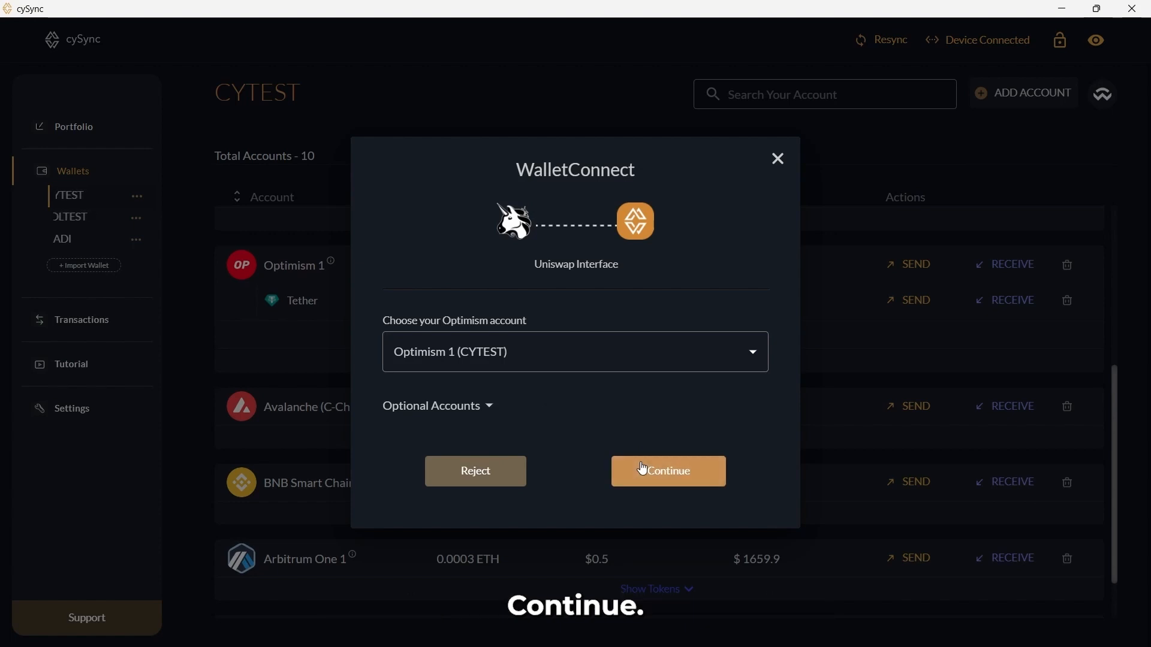
pyautogui.click(668, 471)
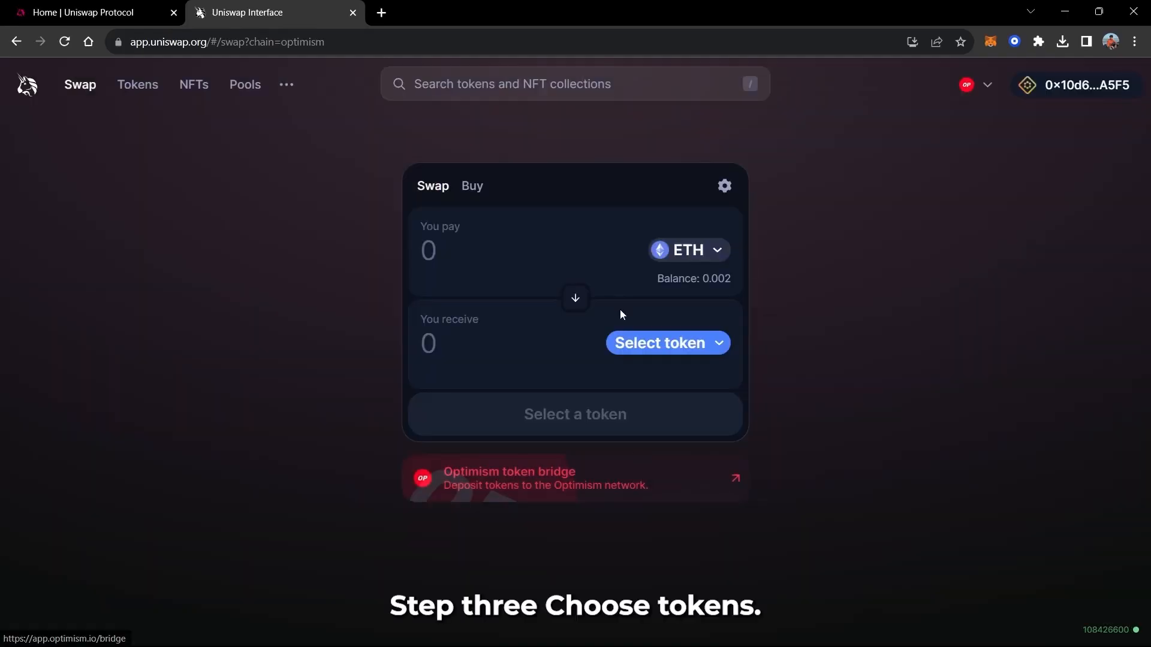
# Swap the maximum 1.018431 USDT for 0.68986 OP and confirm the swap
pyautogui.click(668, 343)
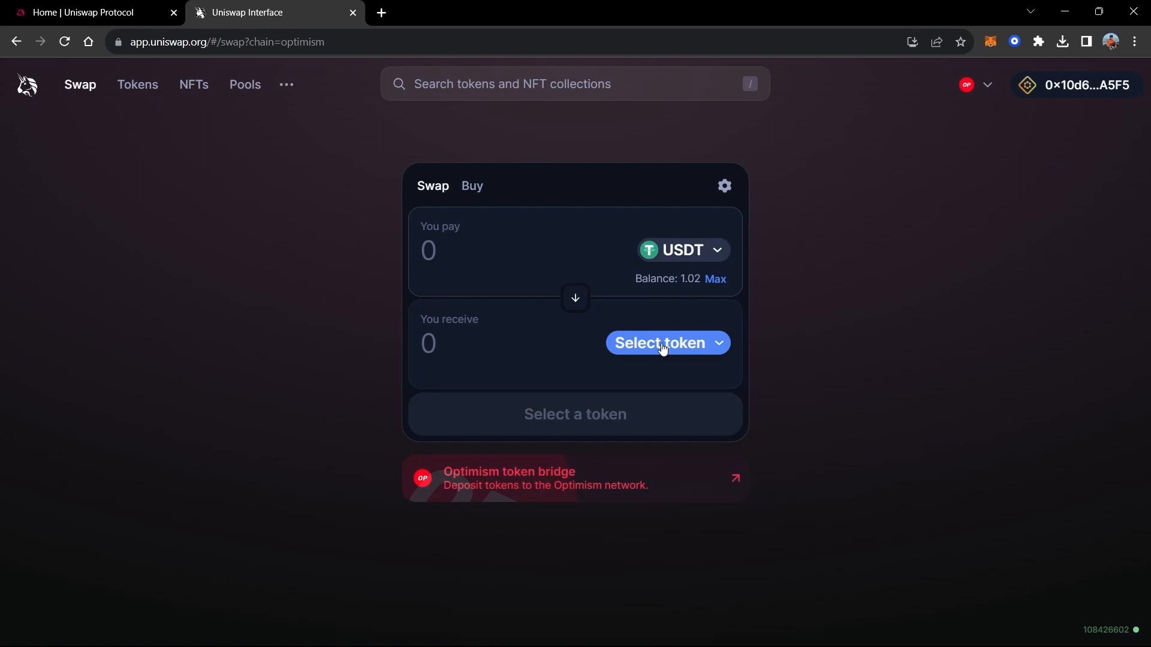
pyautogui.click(667, 342)
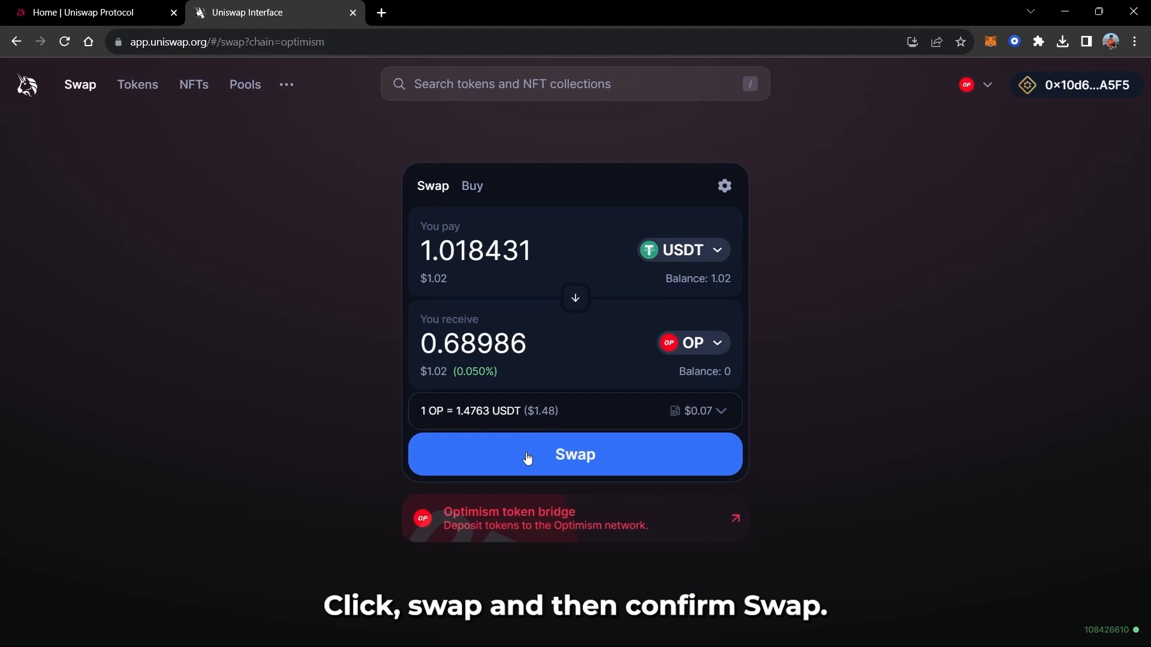
pyautogui.click(574, 454)
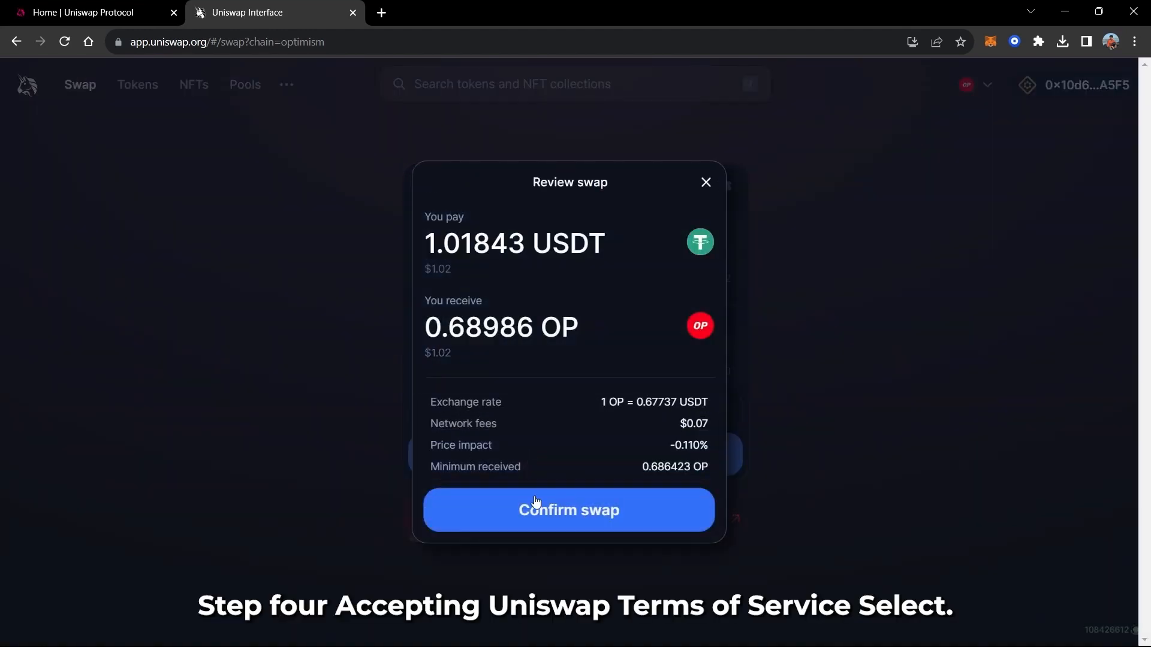
pyautogui.click(569, 510)
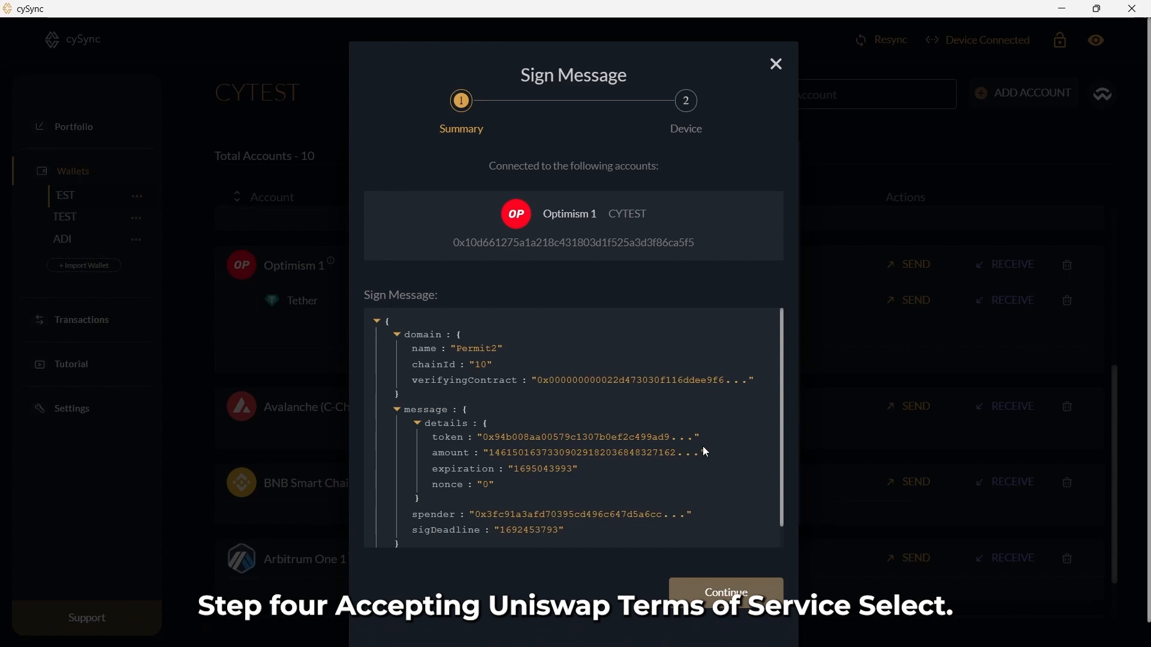
# Continue from the Permit2 Sign Message dialog to sign it on the Cypherock X1
pyautogui.click(725, 592)
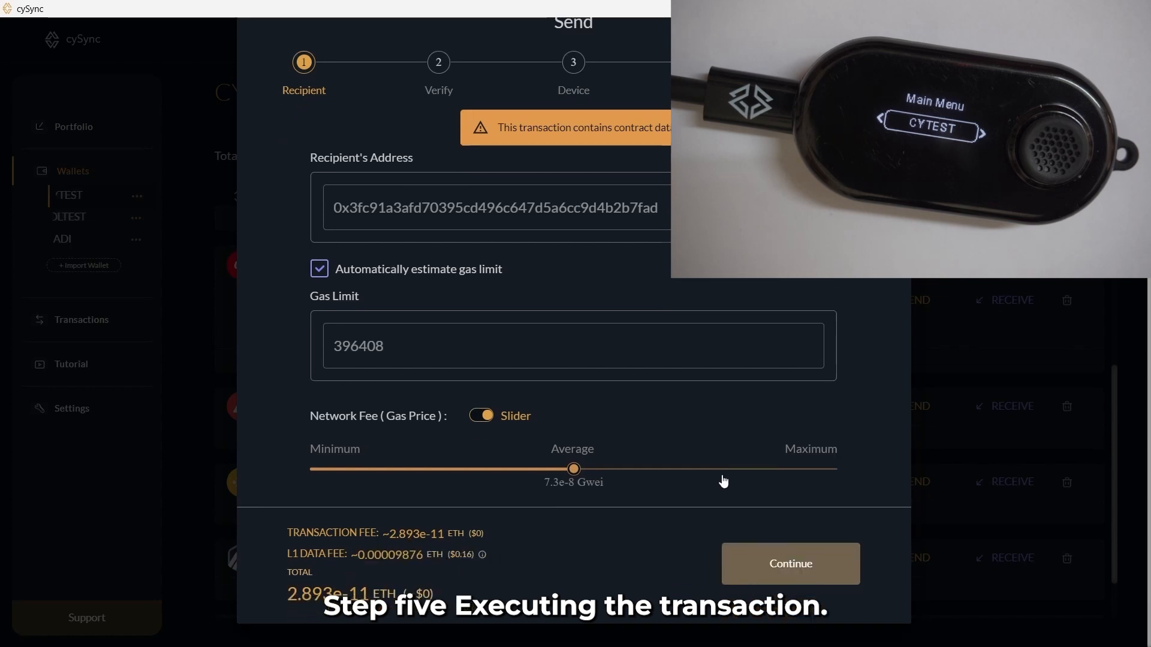
# Accept the default gas settings and proceed to verify and sign on the X1
pyautogui.click(790, 564)
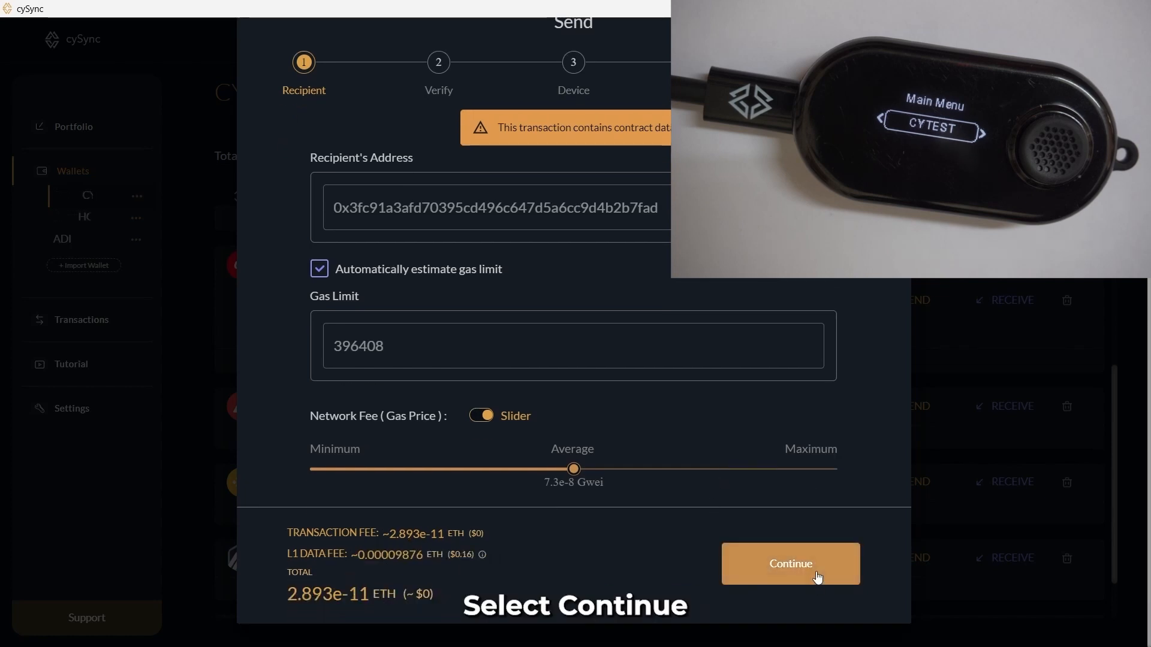
pyautogui.click(790, 564)
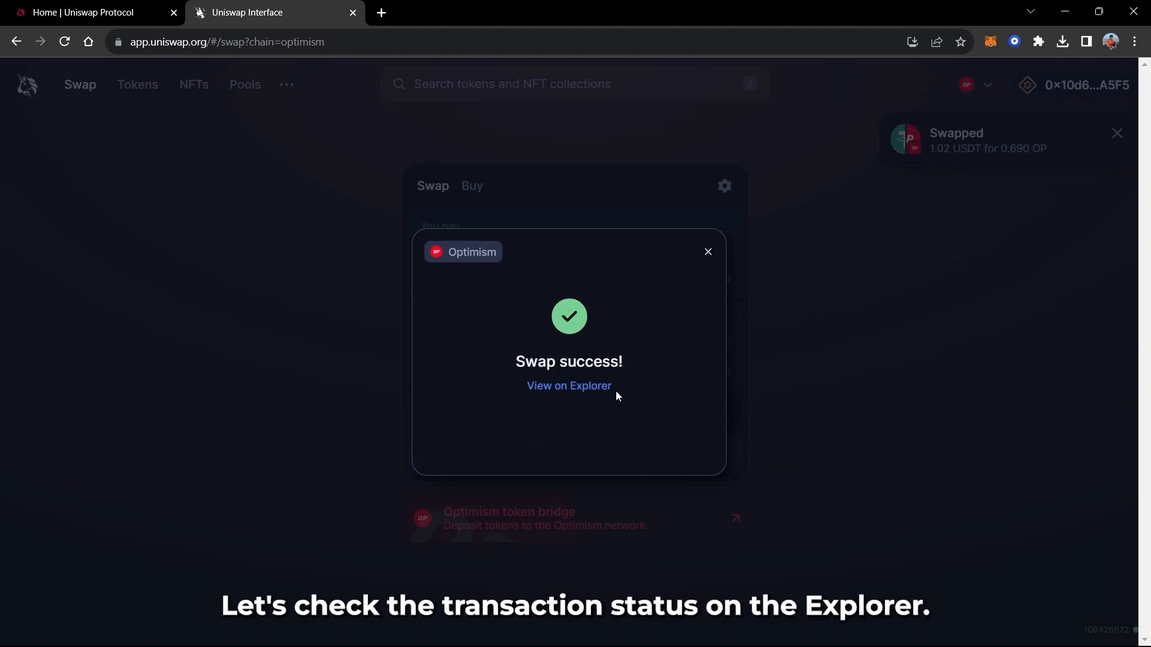
# View the successful 1.02 USDT to 0.690 OP swap on the explorer
pyautogui.click(569, 386)
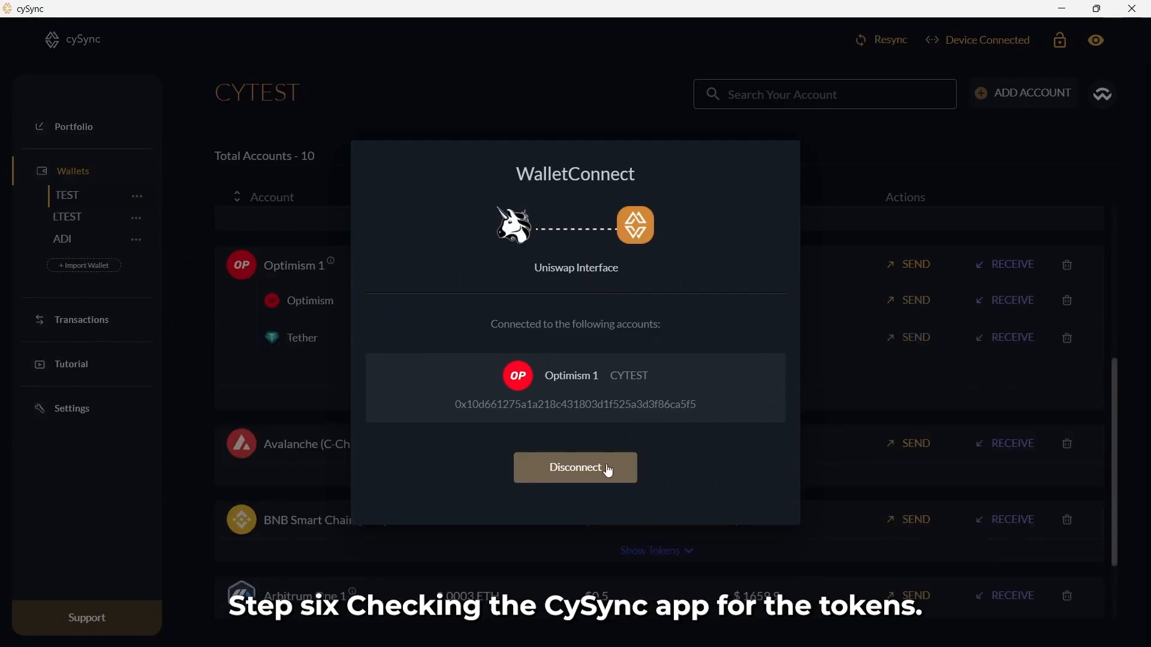
# Disconnect Uniswap and open the received 0.69009 OP transaction under Optimism 1
pyautogui.click(575, 467)
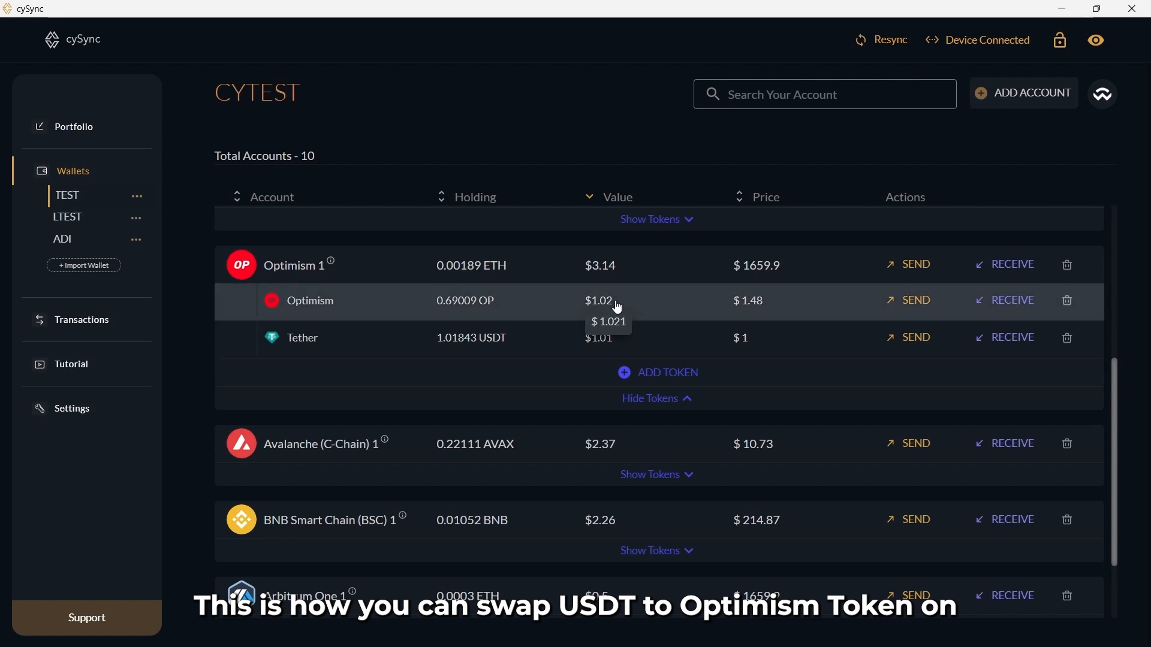
pyautogui.click(81, 319)
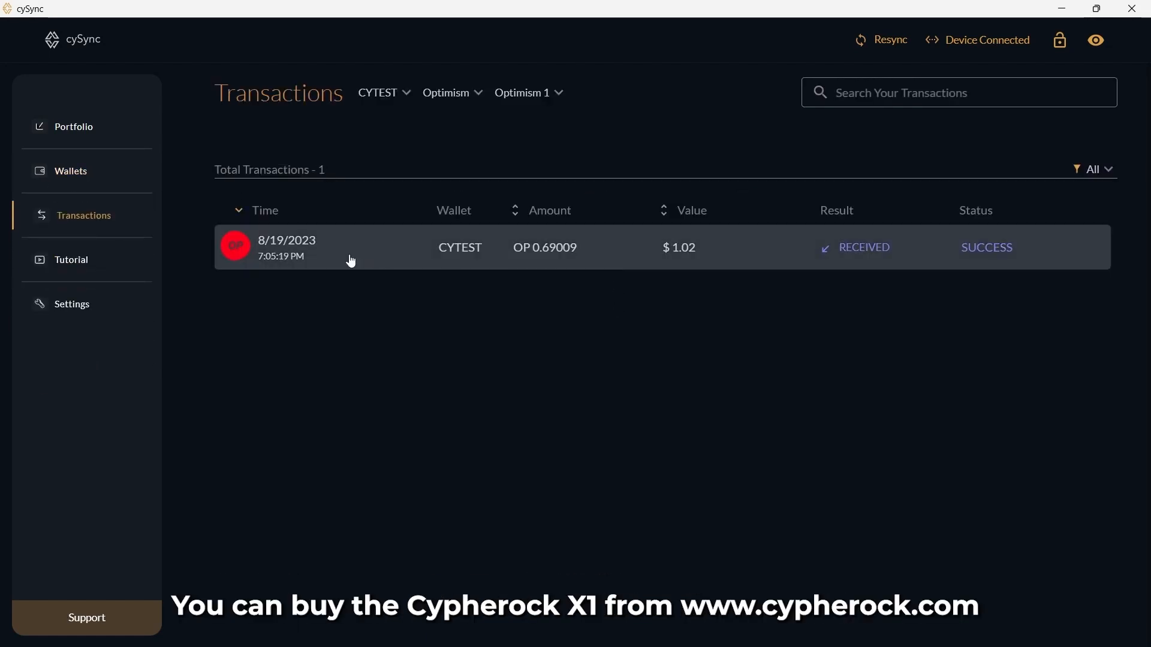
pyautogui.click(351, 260)
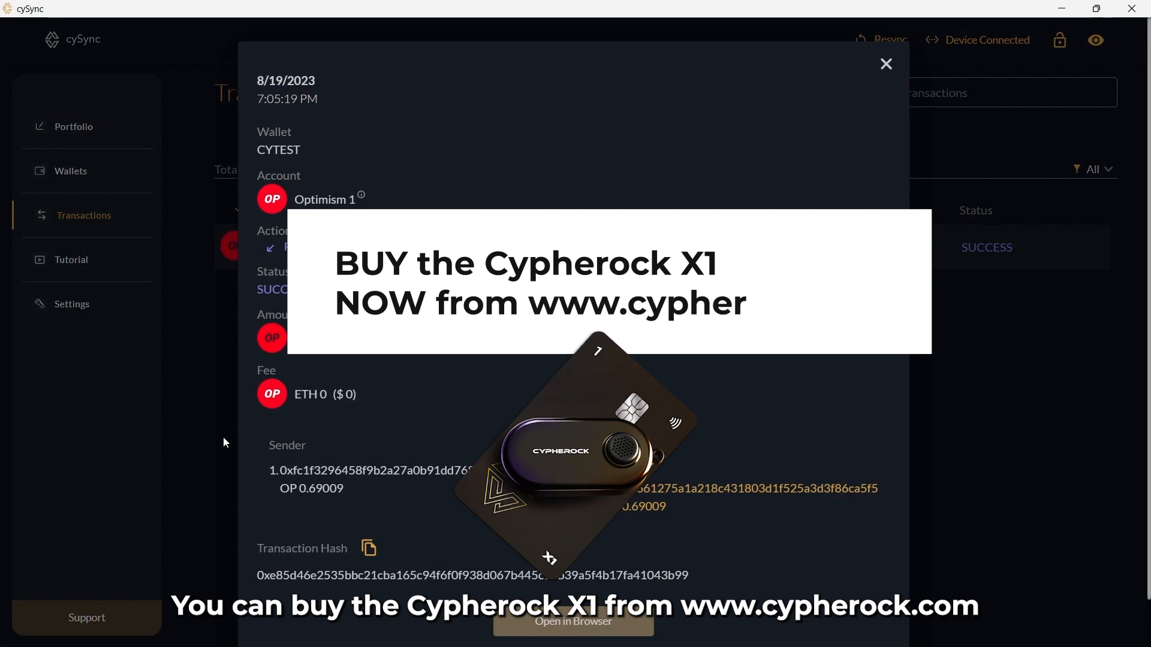